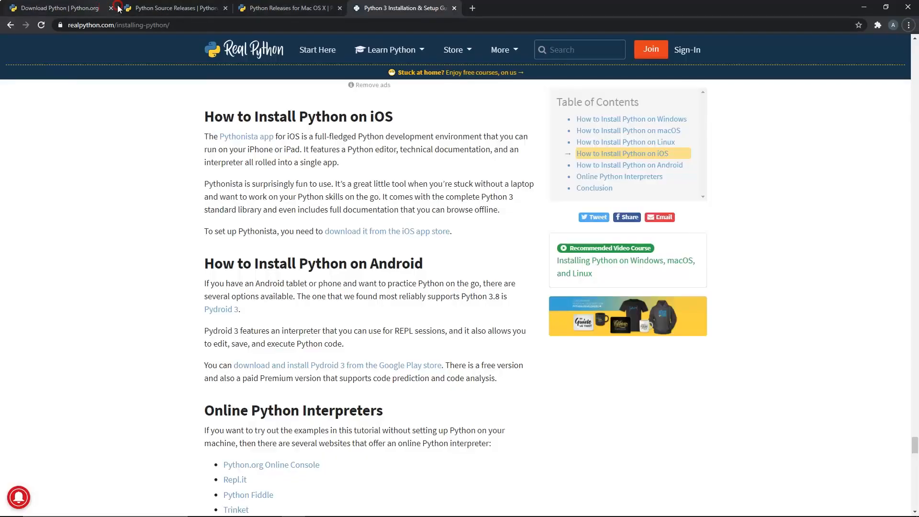
Close the Python tutorial tabs, leaving Google results for "anaconda installation".
left_click(117, 8)
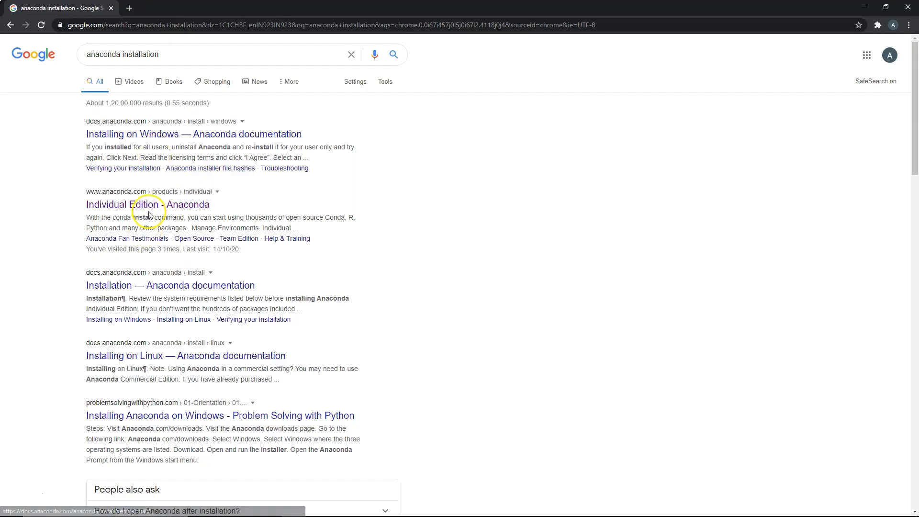
Open the 'Individual Edition - Anaconda' result and view the Products menu.
left_click(148, 204)
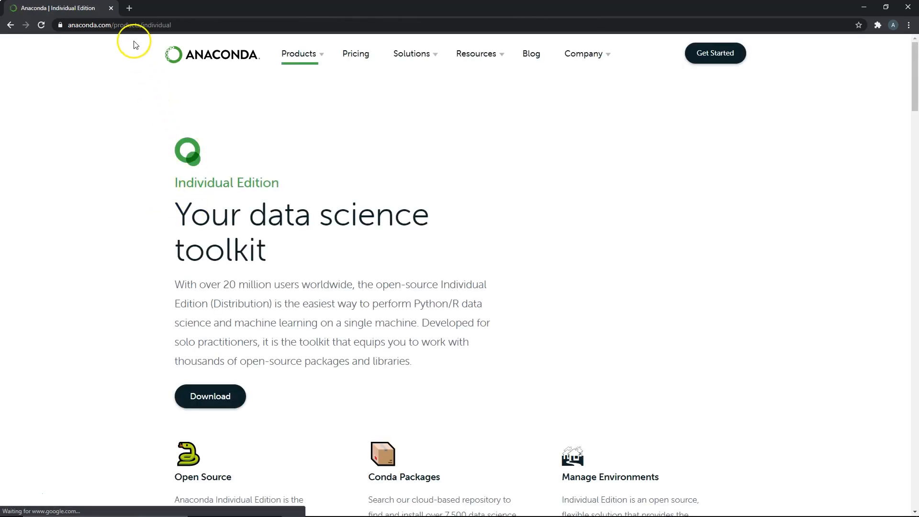
left_click(299, 53)
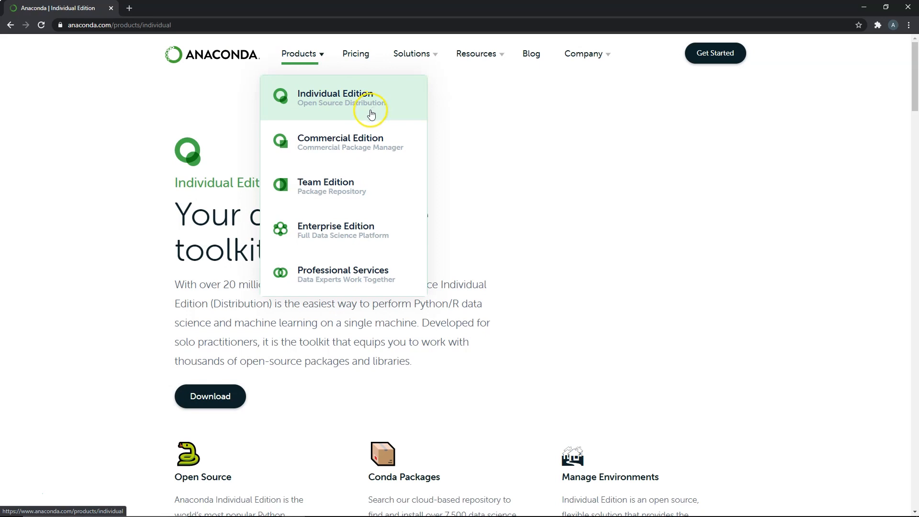
mouse_move(329, 143)
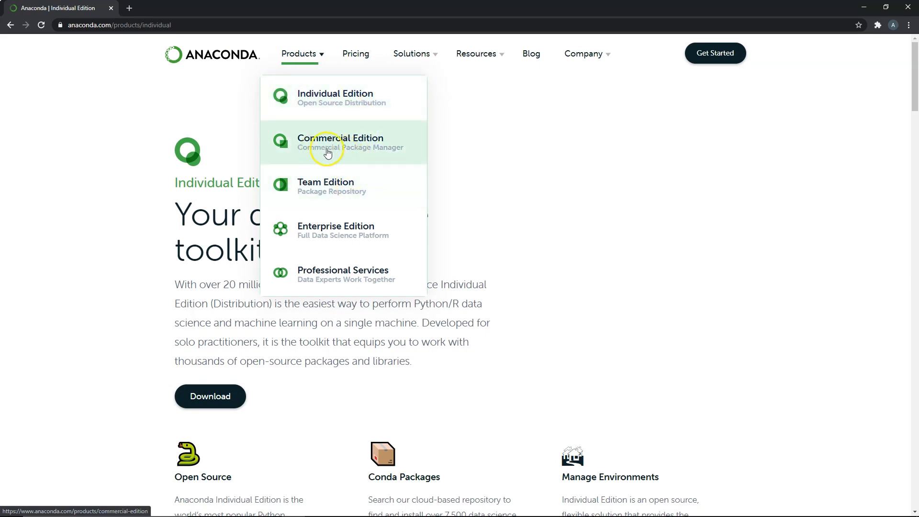
mouse_move(349, 235)
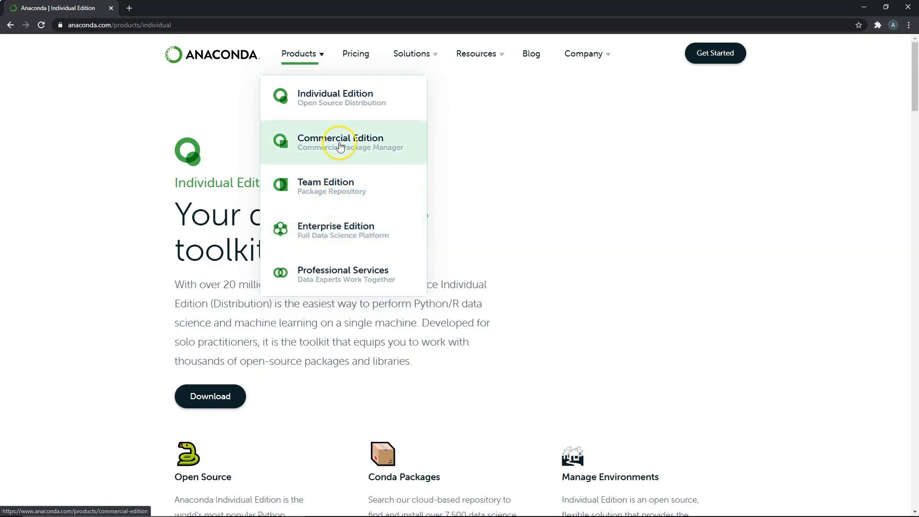
mouse_move(367, 99)
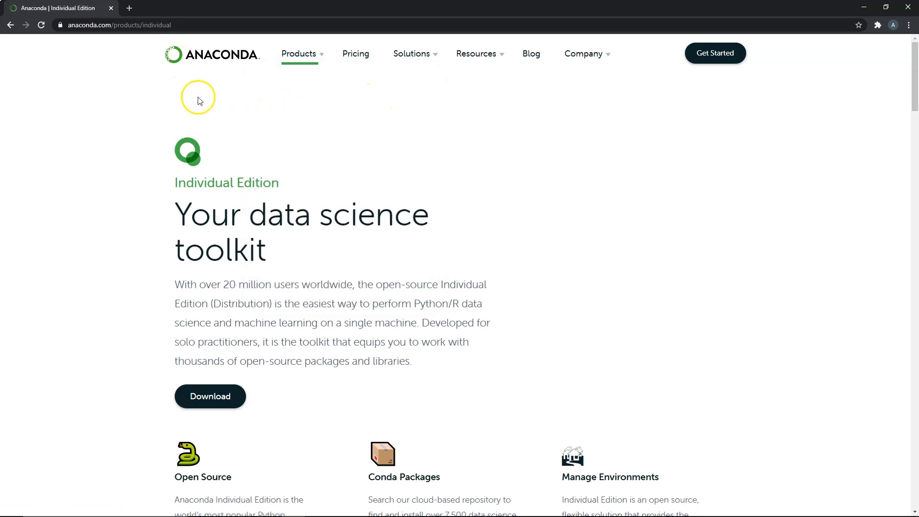
mouse_move(293, 253)
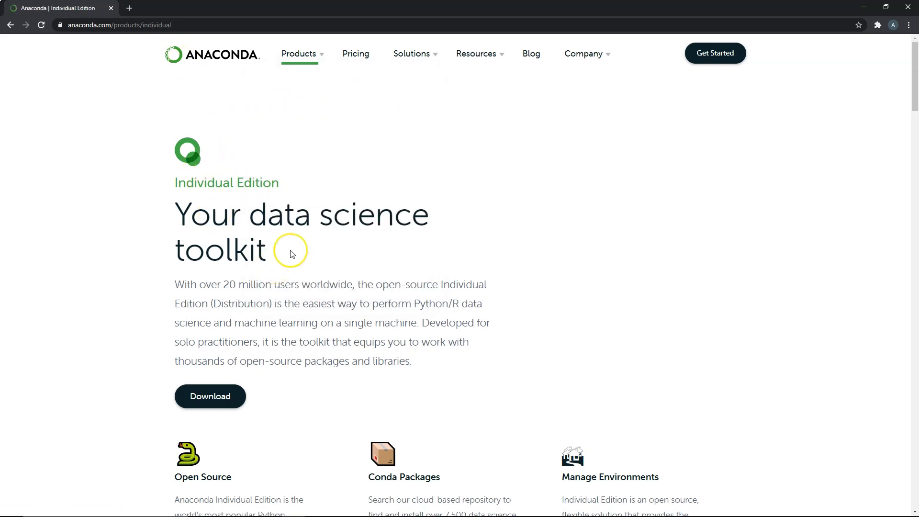
mouse_move(289, 165)
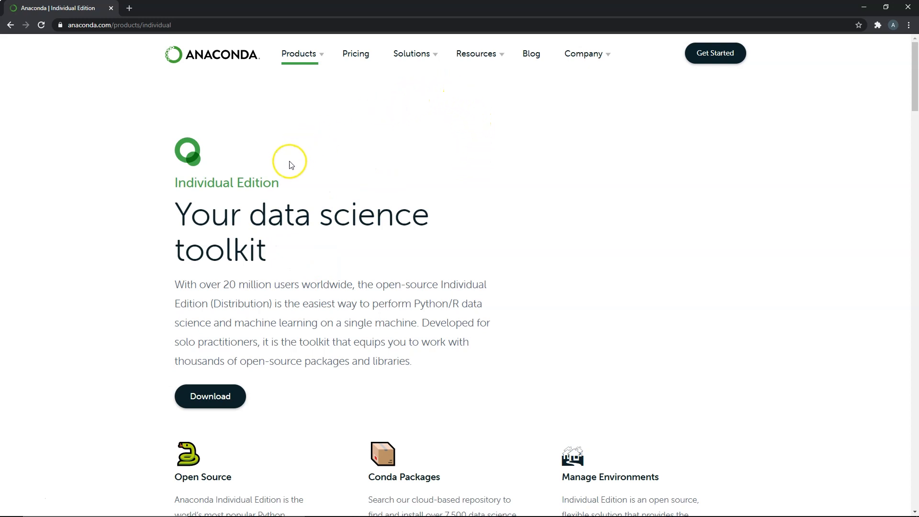
Download the Windows 64-Bit Graphical Installer (466 MB) from Anaconda Installers.
scroll("down", 3)
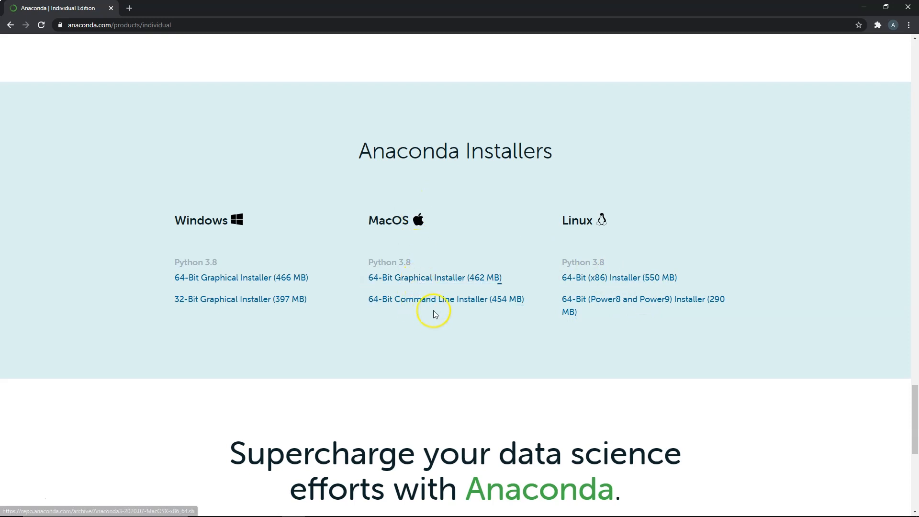
mouse_move(297, 210)
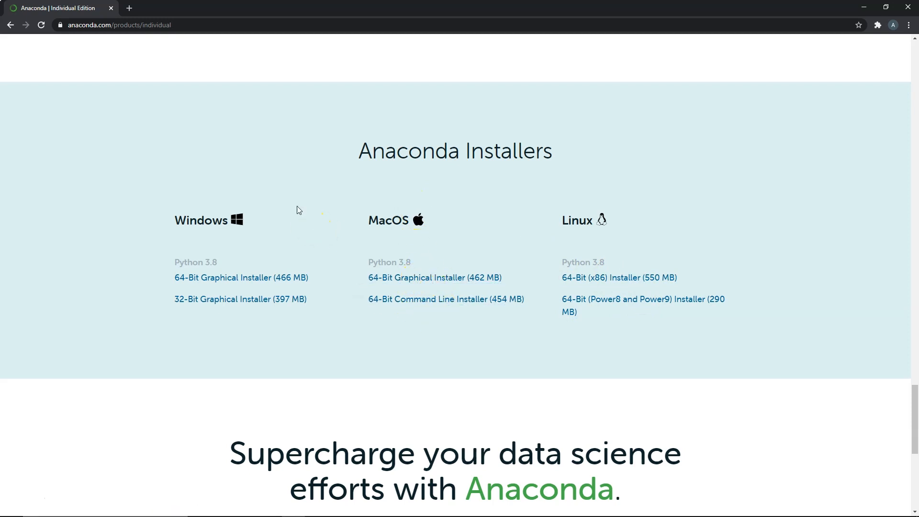
left_click(241, 278)
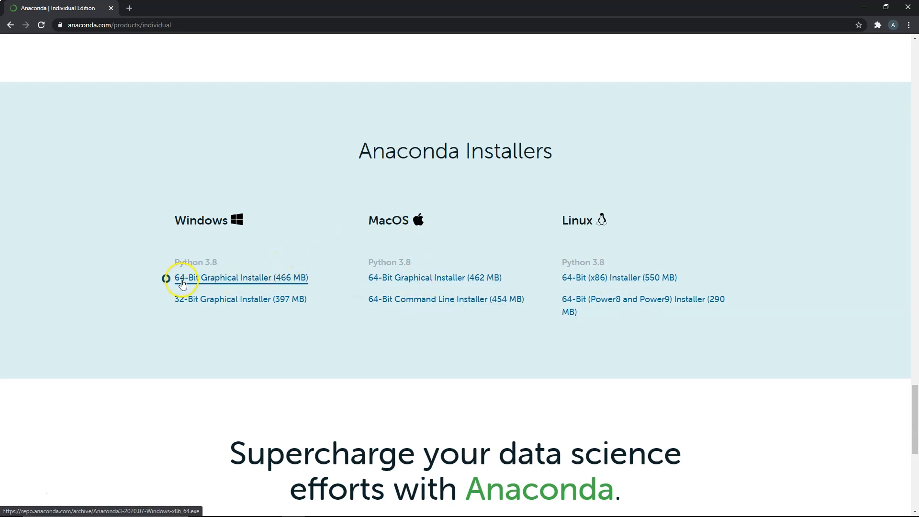
left_click(241, 278)
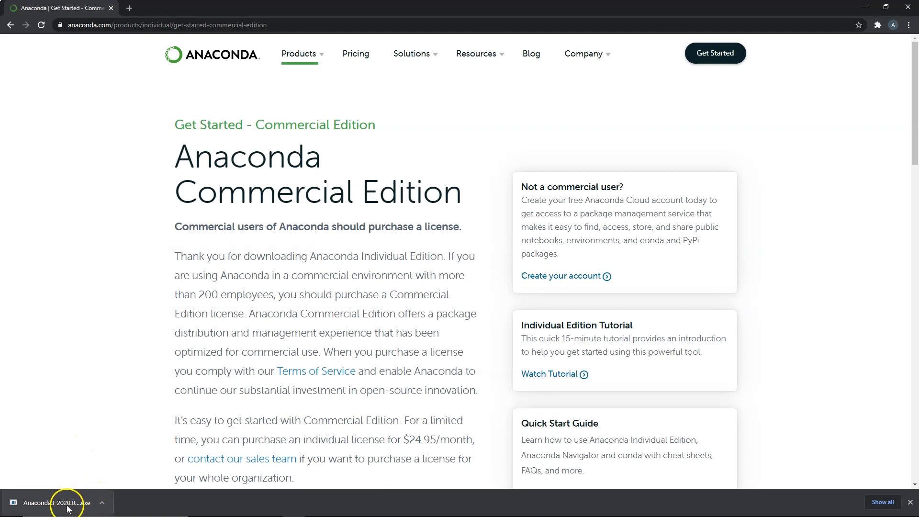
Run the Anaconda3 installer with 'Just Me' and the default destination folder.
left_click(56, 503)
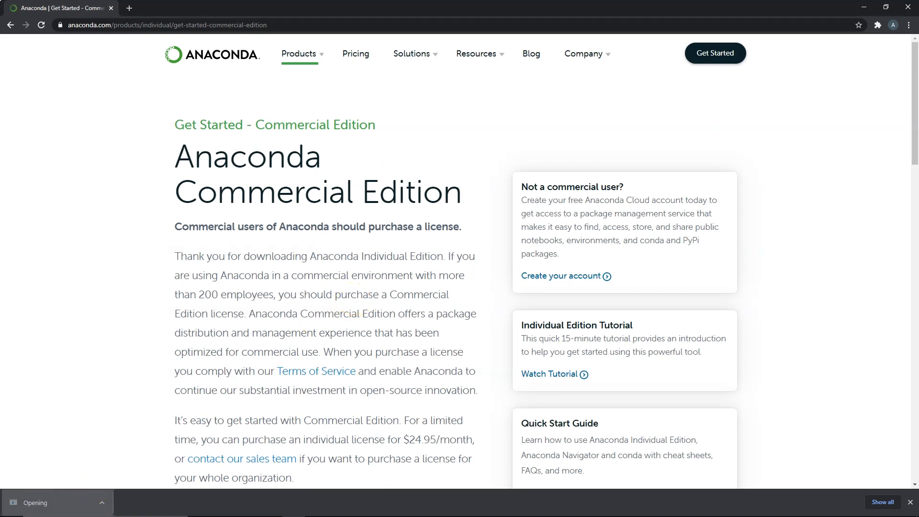
left_click(57, 503)
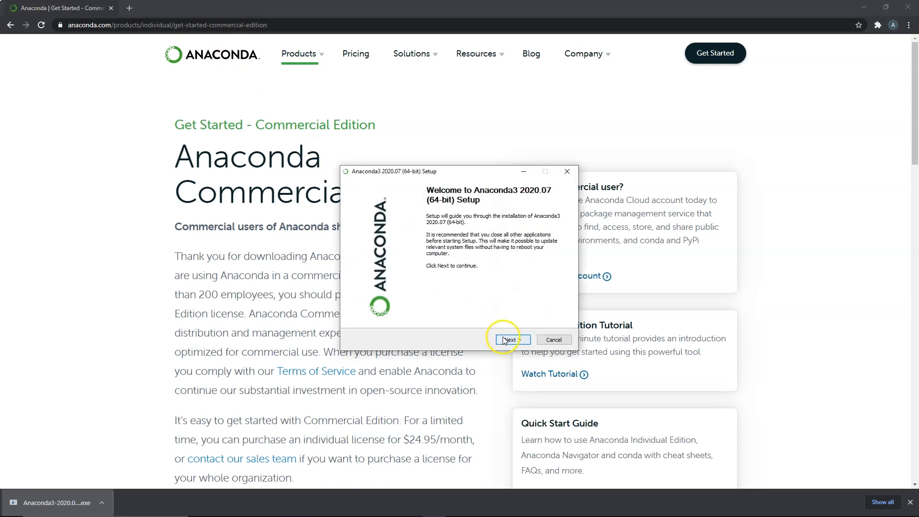
left_click(509, 340)
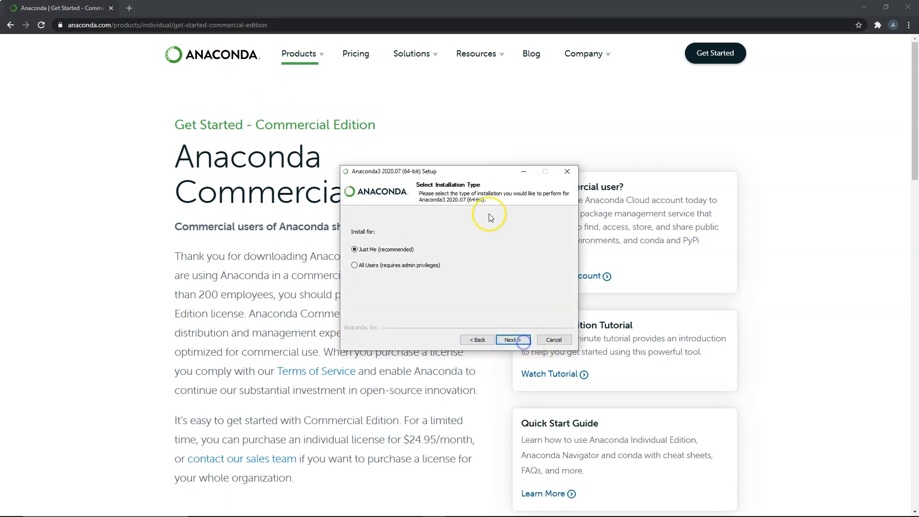
left_click(512, 340)
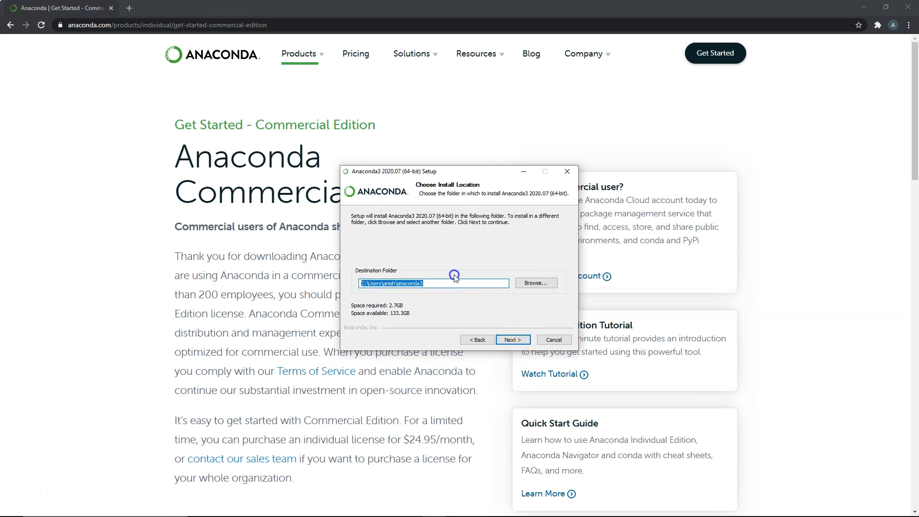
left_click(512, 340)
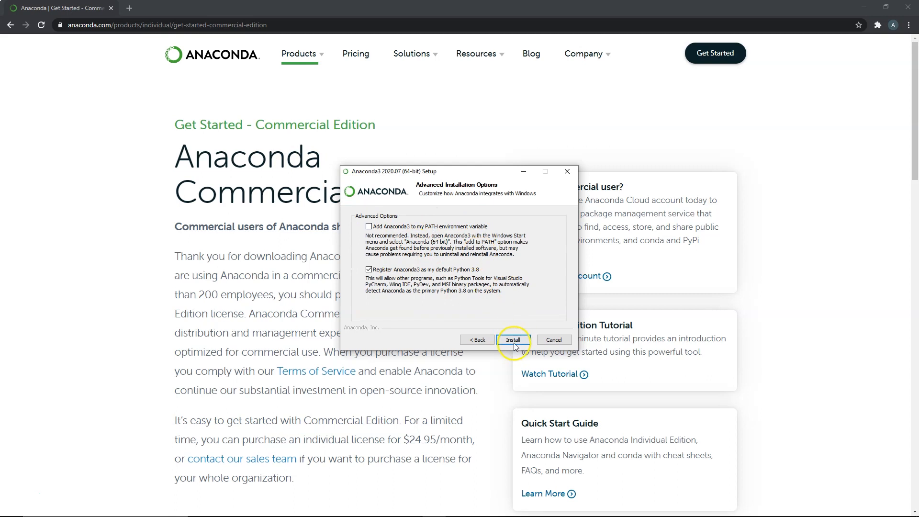
Install Anaconda and continue once setup reports success, reaching Anaconda Navigator.
left_click(512, 339)
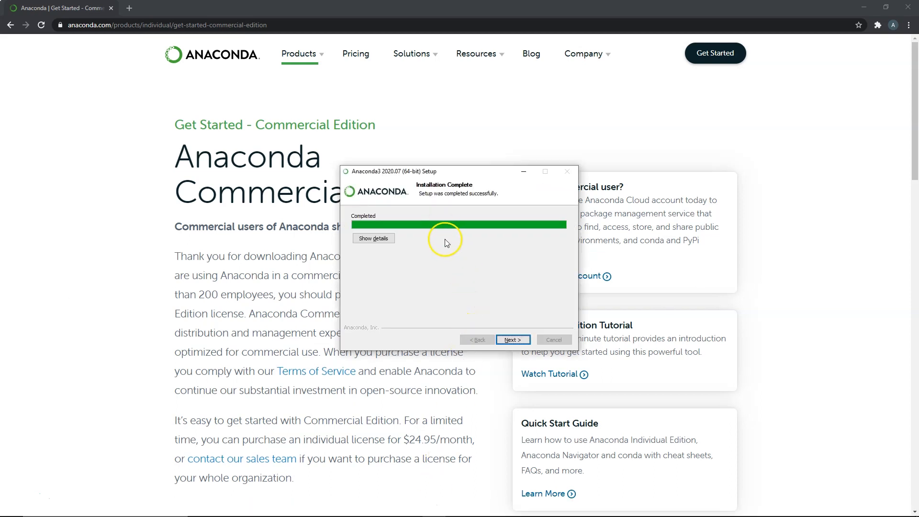
left_click(512, 339)
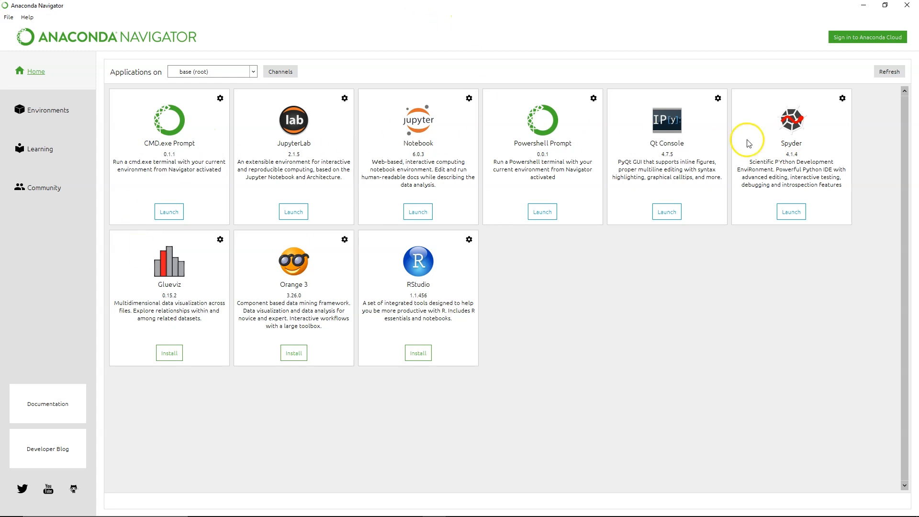
mouse_move(281, 167)
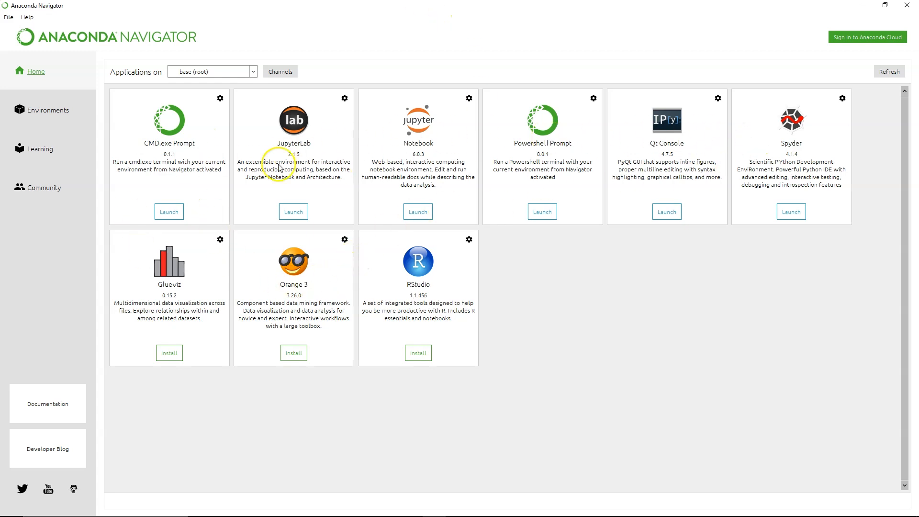
mouse_move(591, 197)
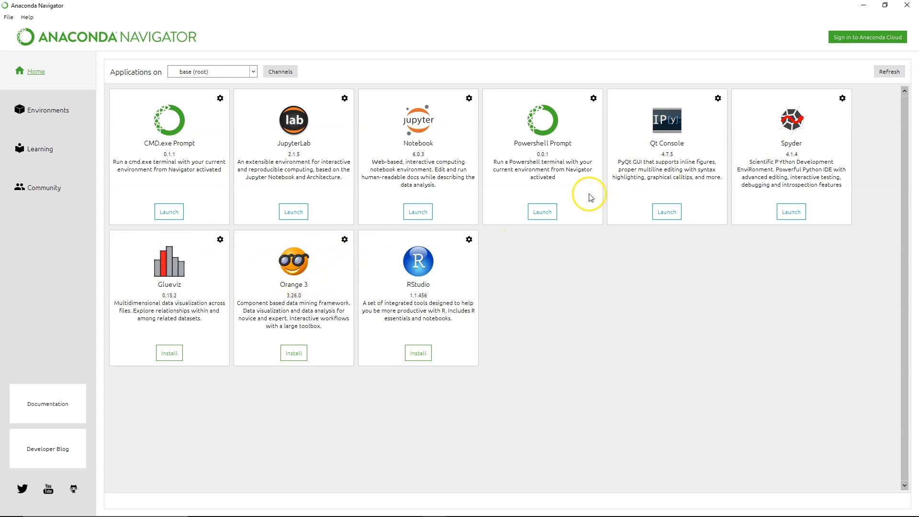
mouse_move(457, 266)
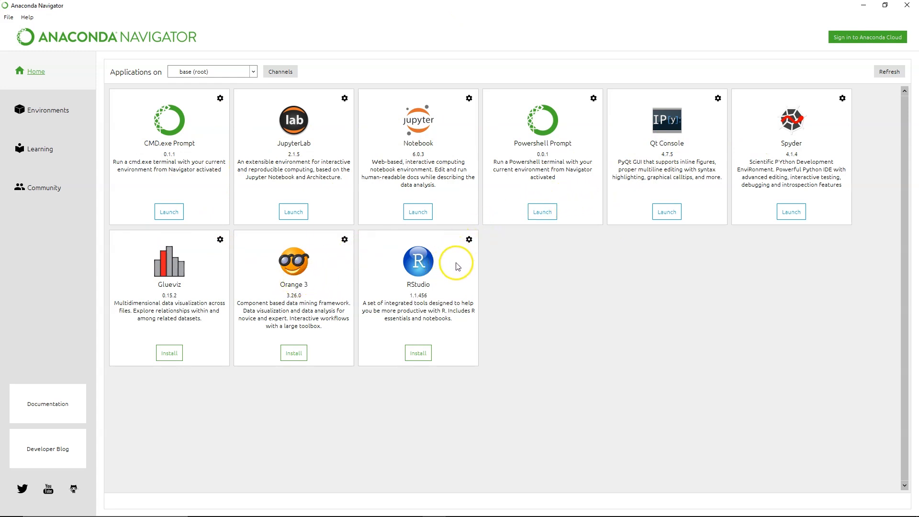
mouse_move(591, 240)
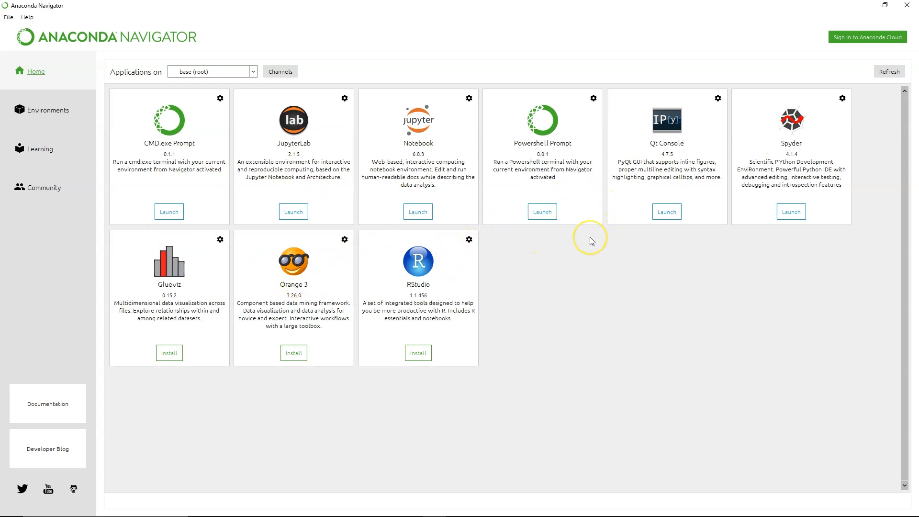
mouse_move(407, 267)
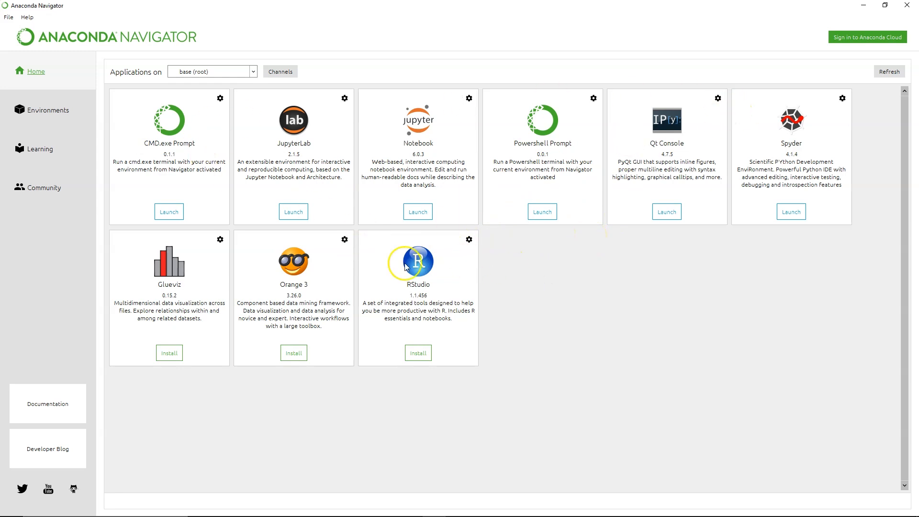
mouse_move(488, 171)
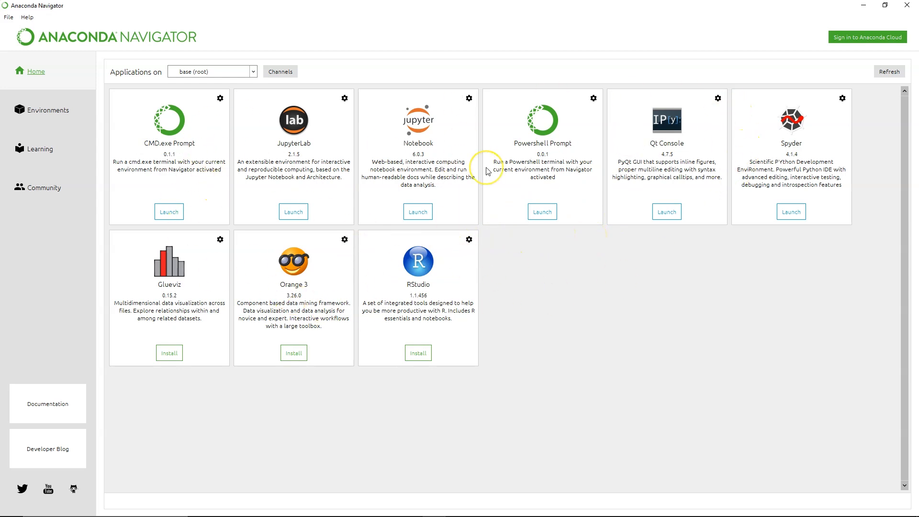
mouse_move(402, 270)
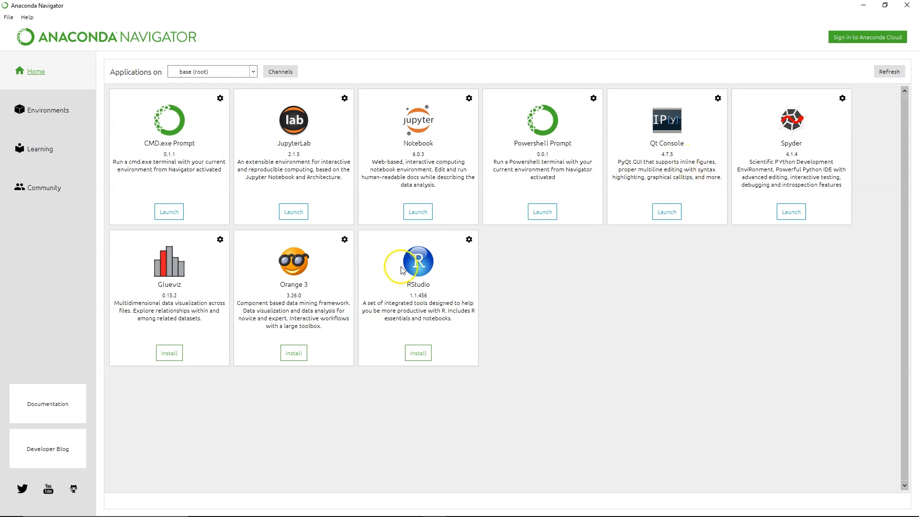
mouse_move(88, 31)
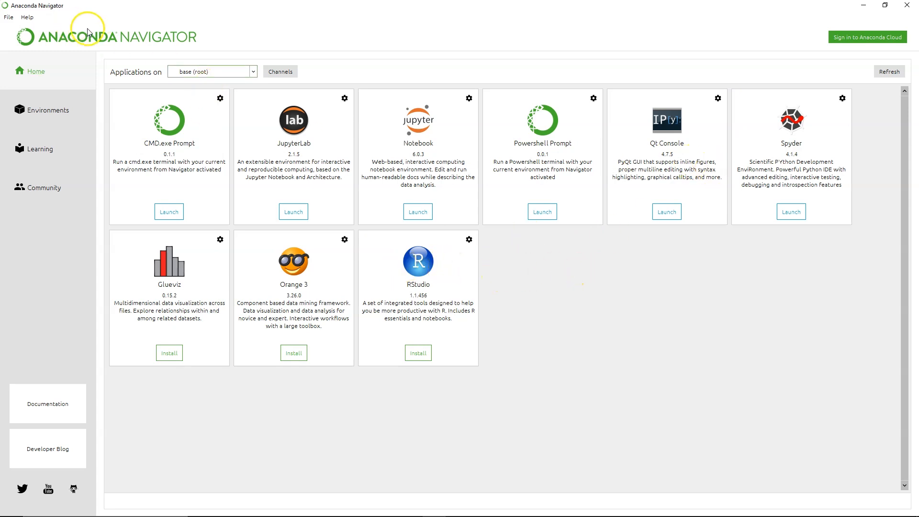